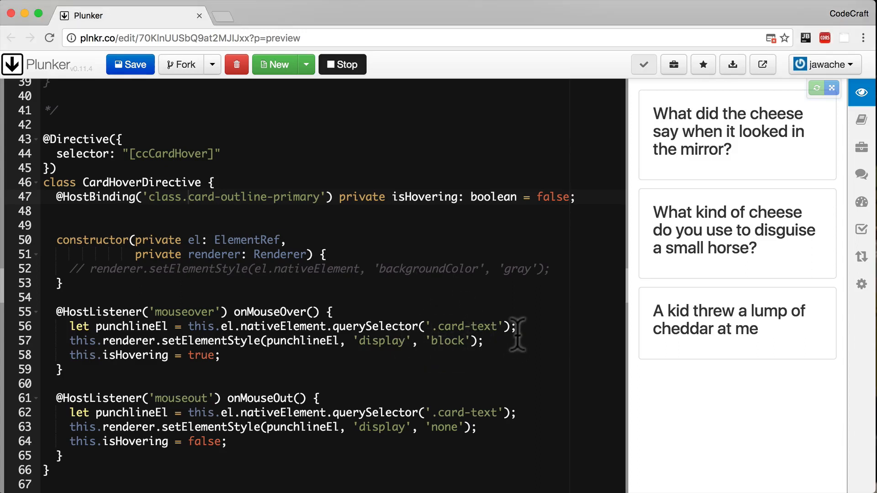
# Add a config: Object property with querySelector '.card-text' and begin referencing this.config in the mouseover lookup.
pyautogui.tripleClick(280, 327)
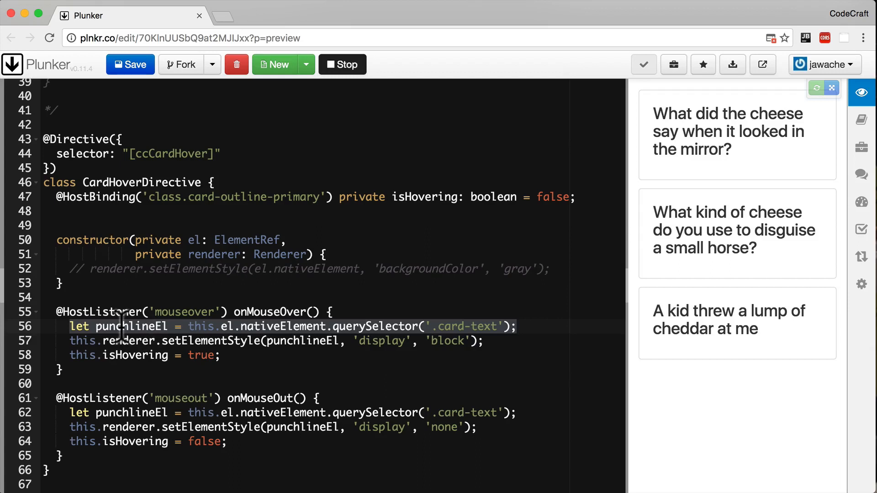
pyautogui.moveTo(444, 327)
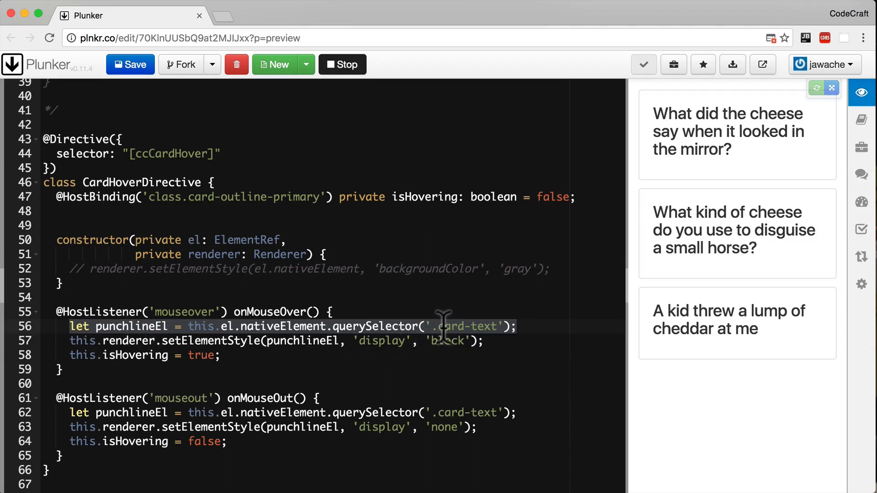
pyautogui.moveTo(482, 326)
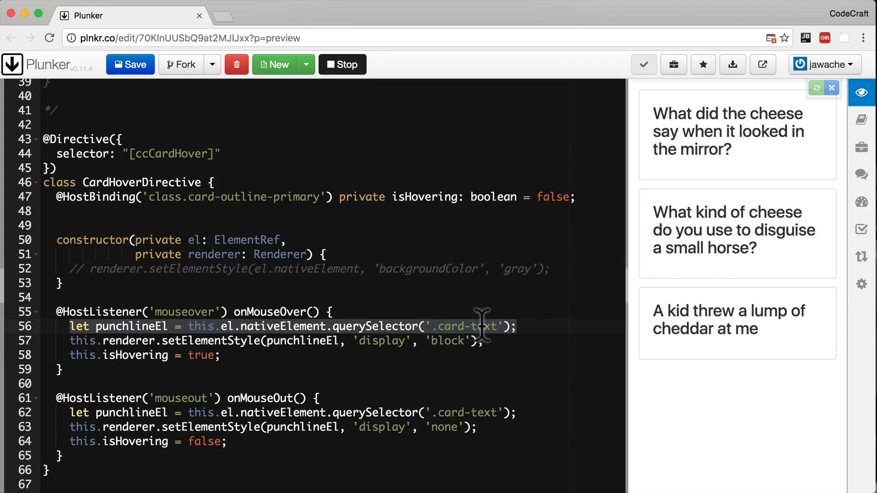
pyautogui.doubleClick(481, 326)
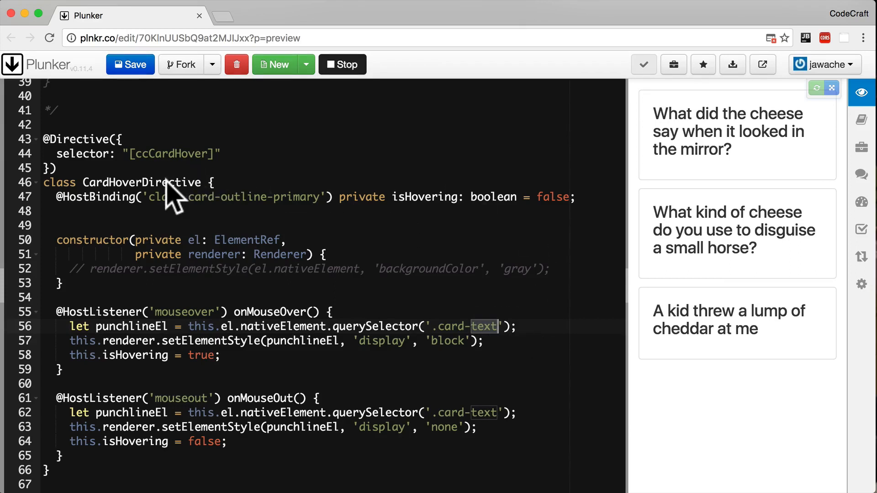
pyautogui.moveTo(442, 344)
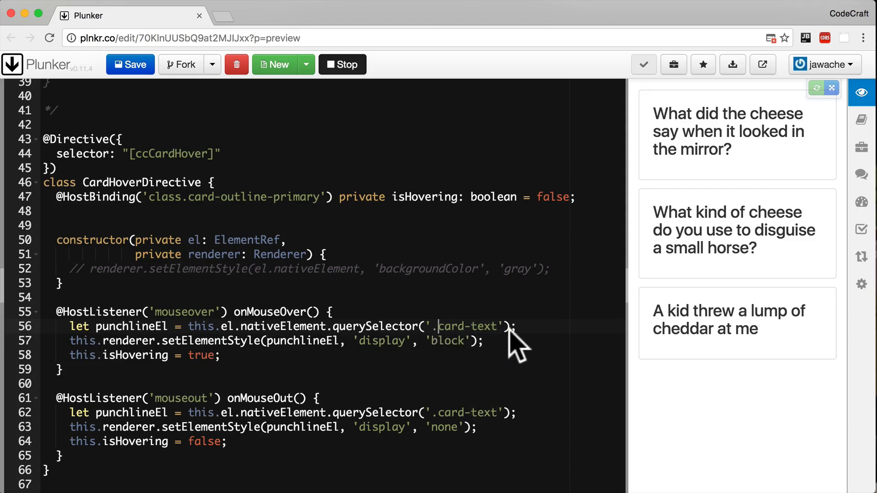
pyautogui.moveTo(376, 335)
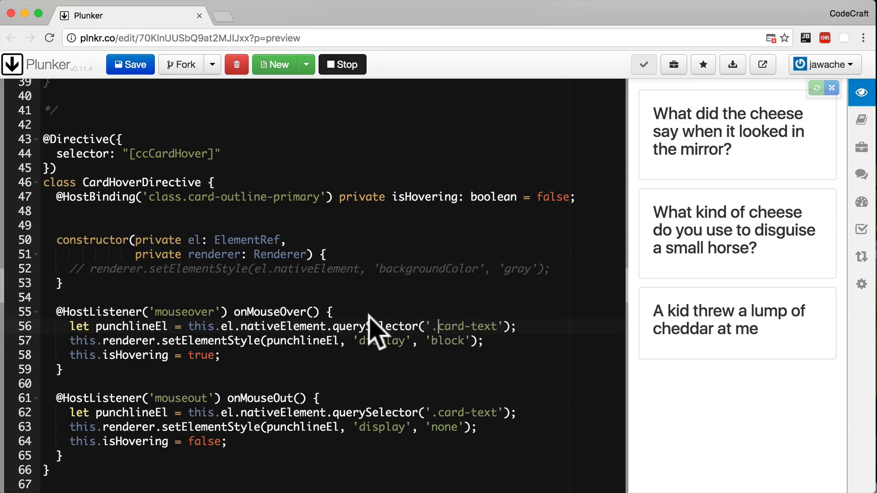
pyautogui.moveTo(459, 341)
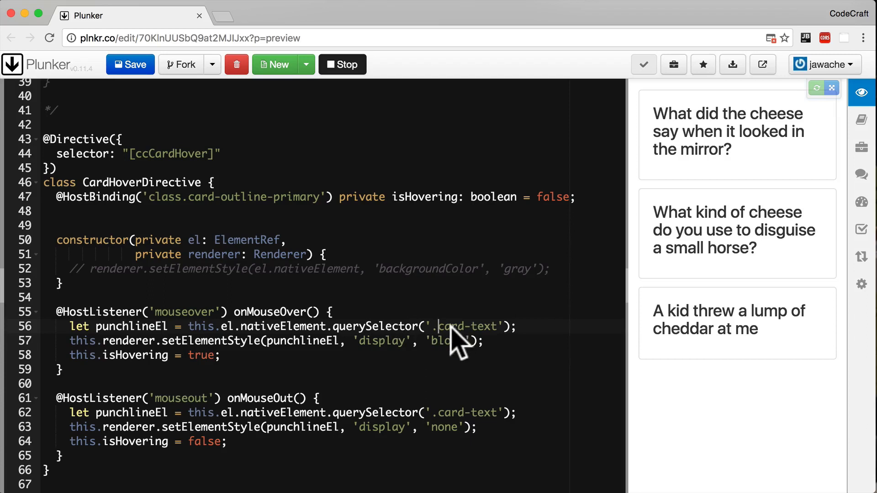
pyautogui.moveTo(440, 345)
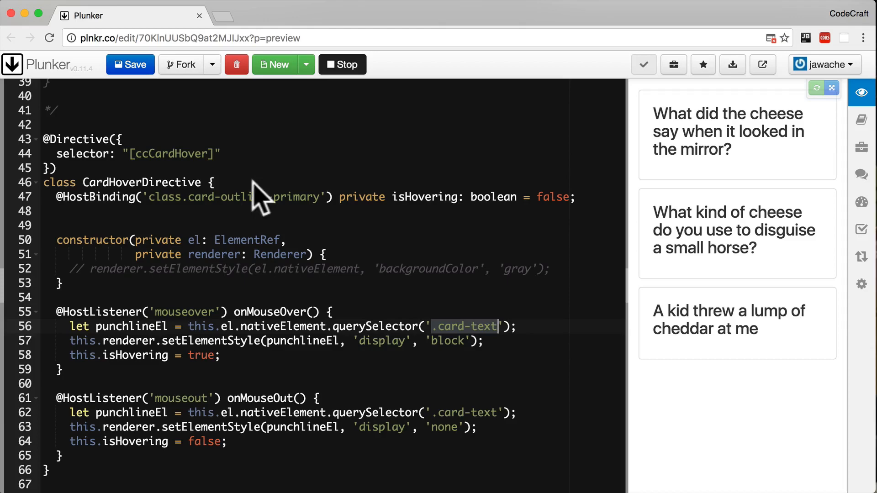
pyautogui.write('config: Object {')
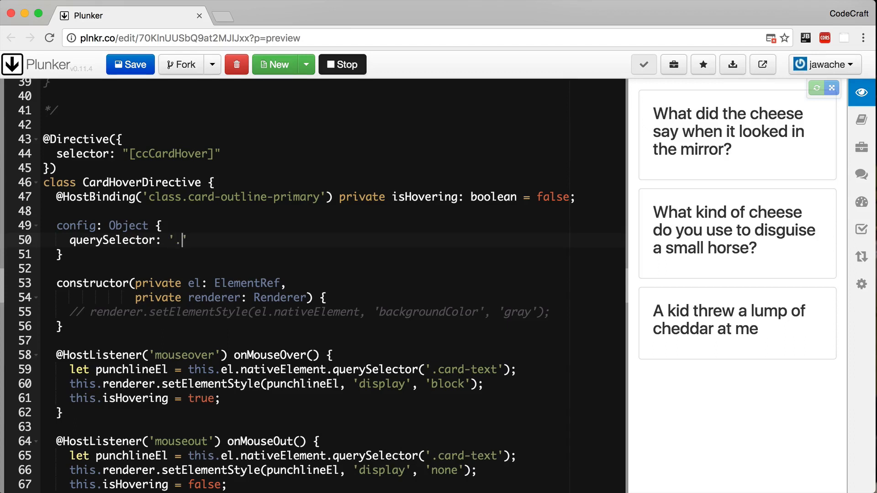
pyautogui.write('card-text')
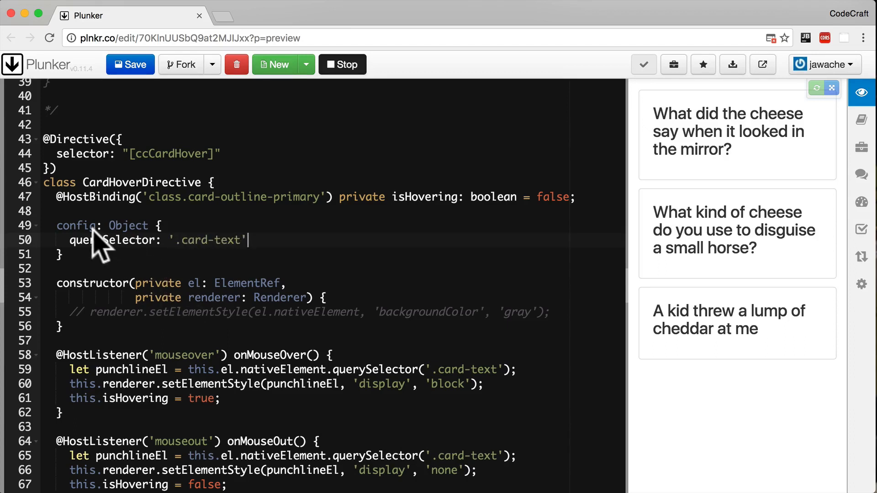
pyautogui.doubleClick(76, 225)
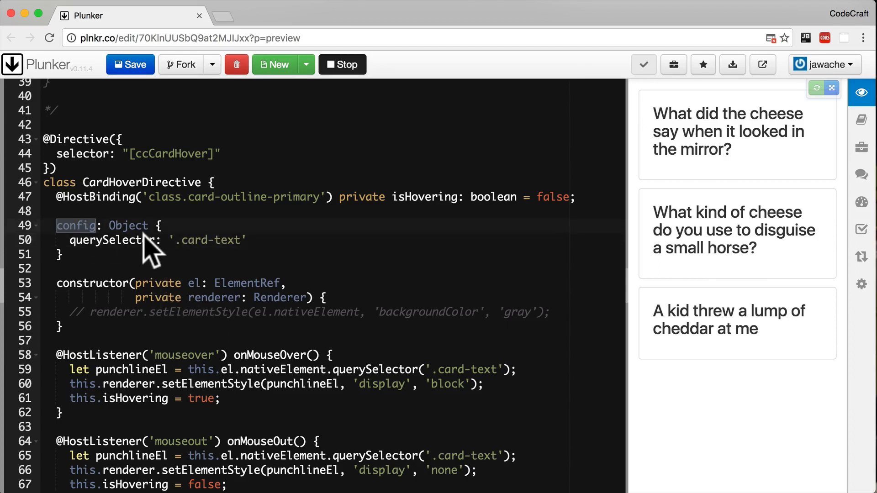
pyautogui.doubleClick(111, 239)
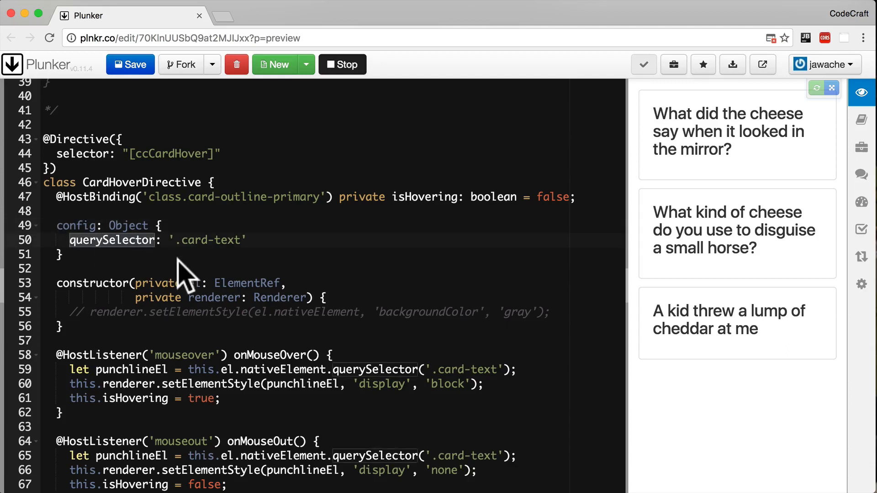
pyautogui.click(173, 240)
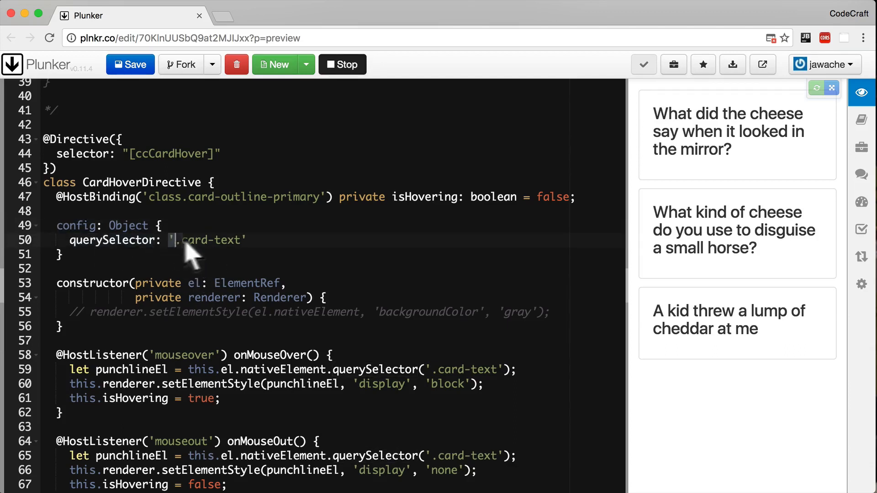
pyautogui.moveTo(274, 255)
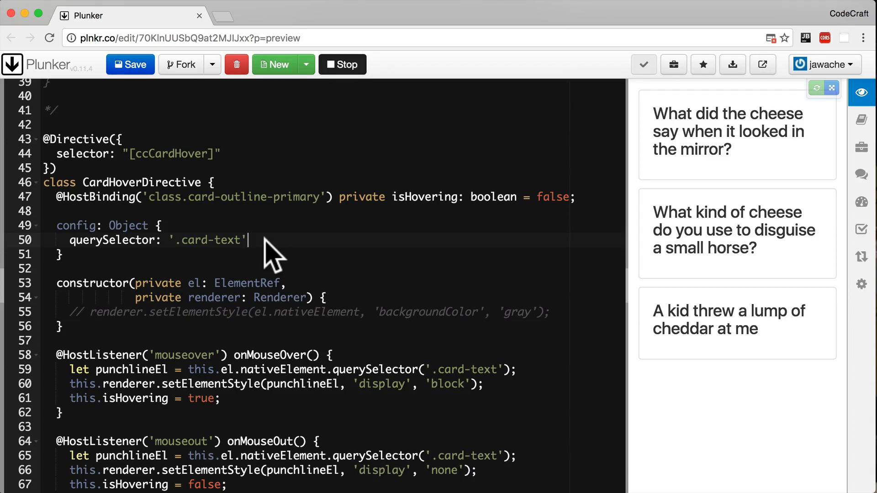
pyautogui.moveTo(359, 355)
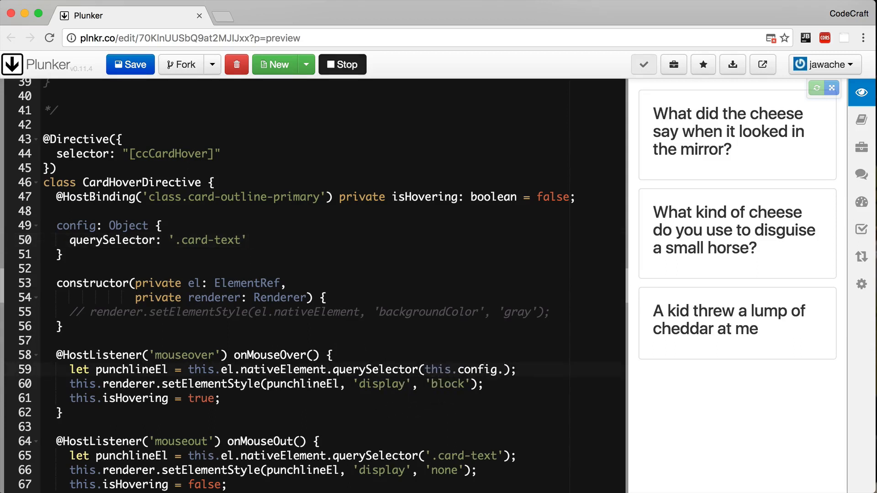
# Use this.config.querySelector for the punchline lookup in both onMouseOver and onMouseOut, and save.
pyautogui.write('querySelector')
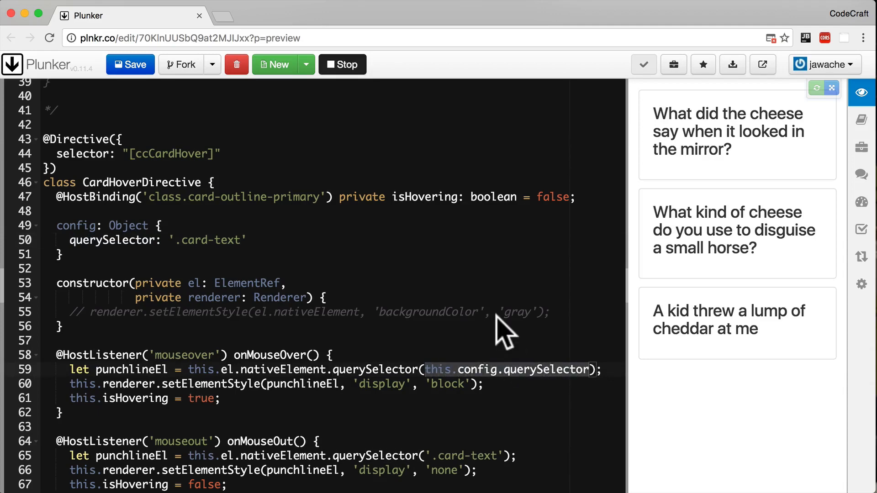
pyautogui.scroll(-3)
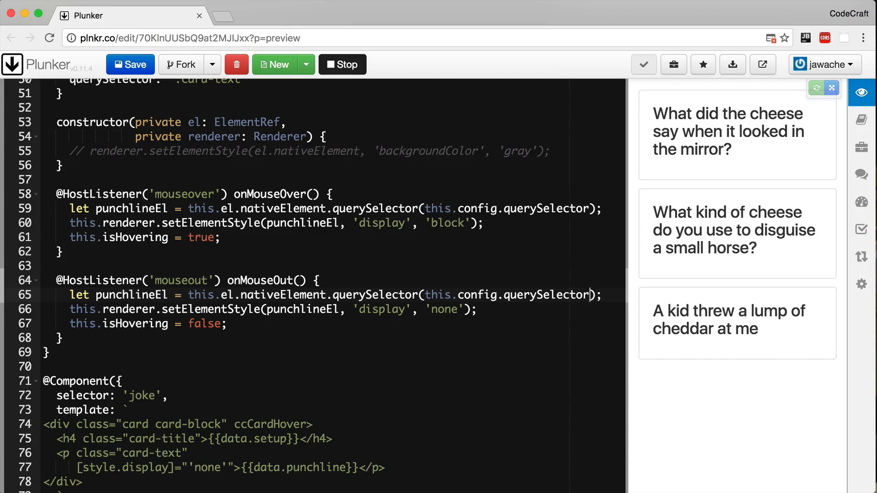
pyautogui.click(129, 64)
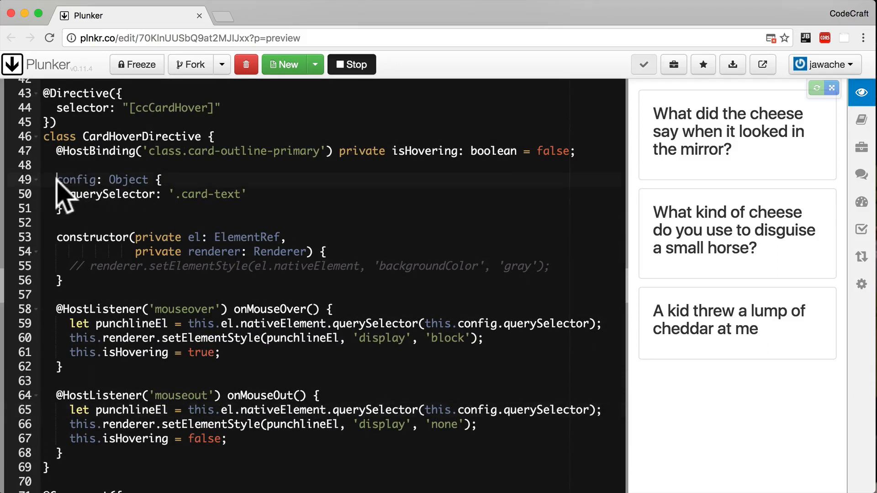
pyautogui.write('@Input()')
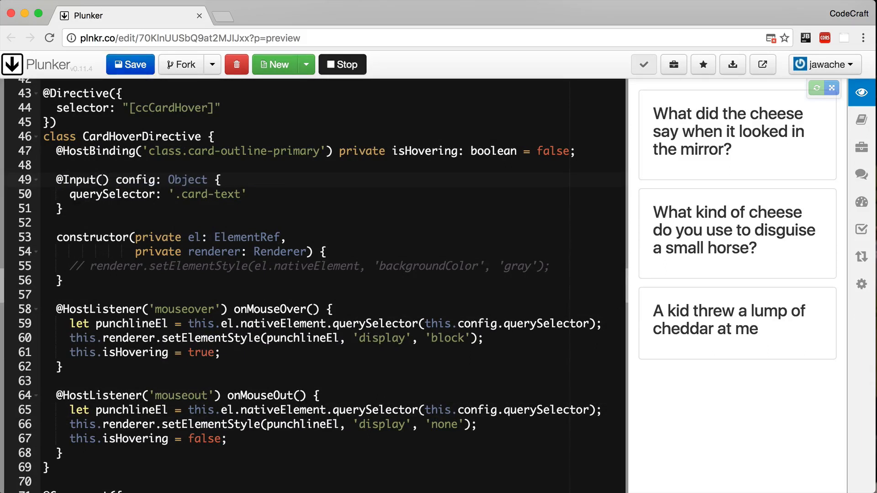
pyautogui.click(129, 64)
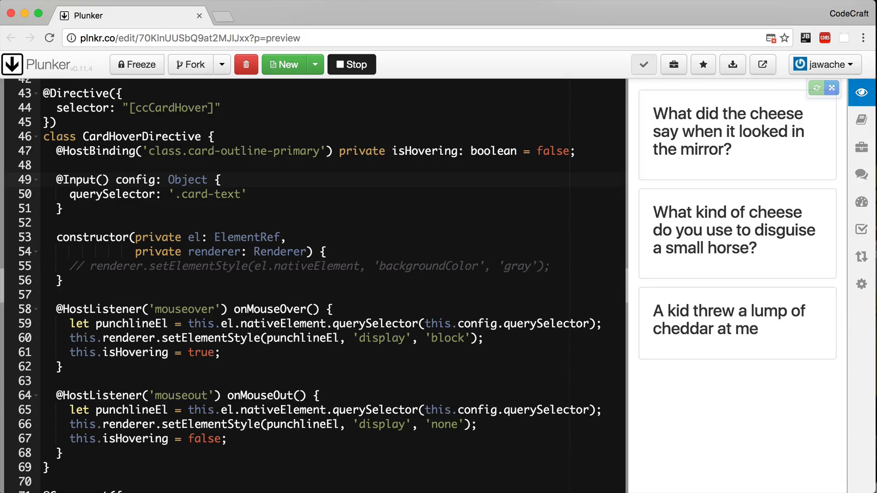
pyautogui.scroll(-3)
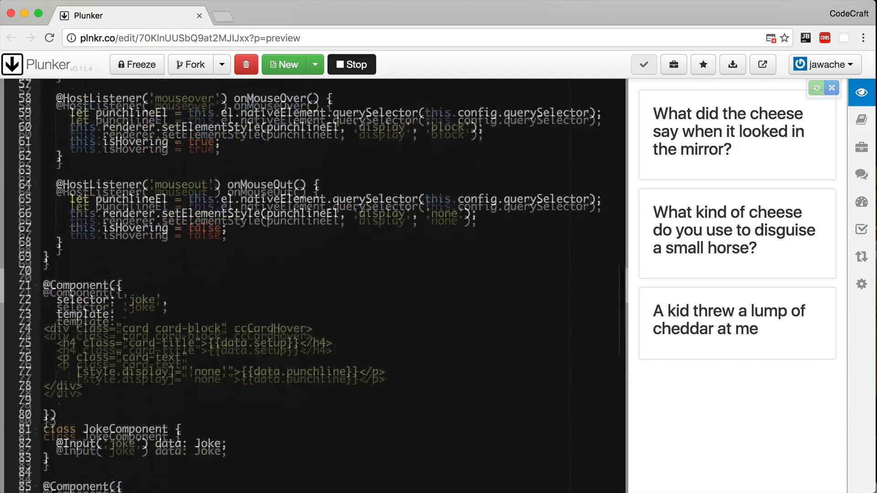
pyautogui.scroll(-3)
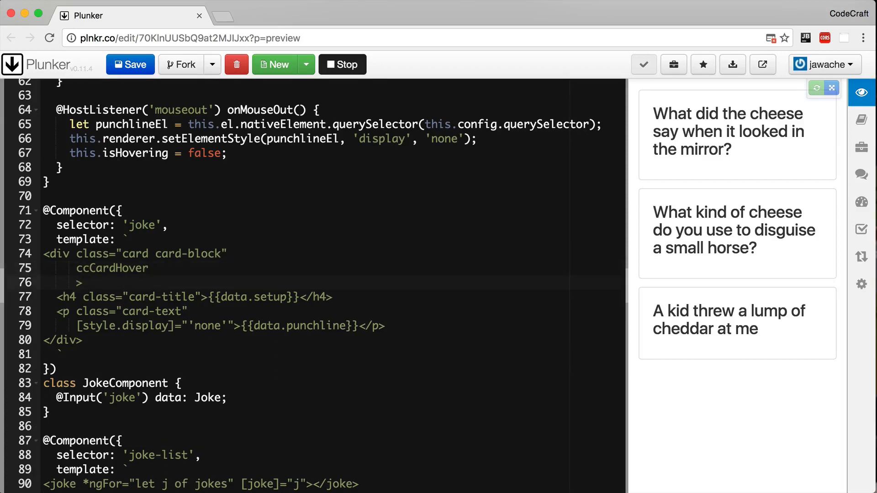
# Bind [config]="{querySelector:'p'}" on the joke card div after ccCardHover.
pyautogui.write('co')
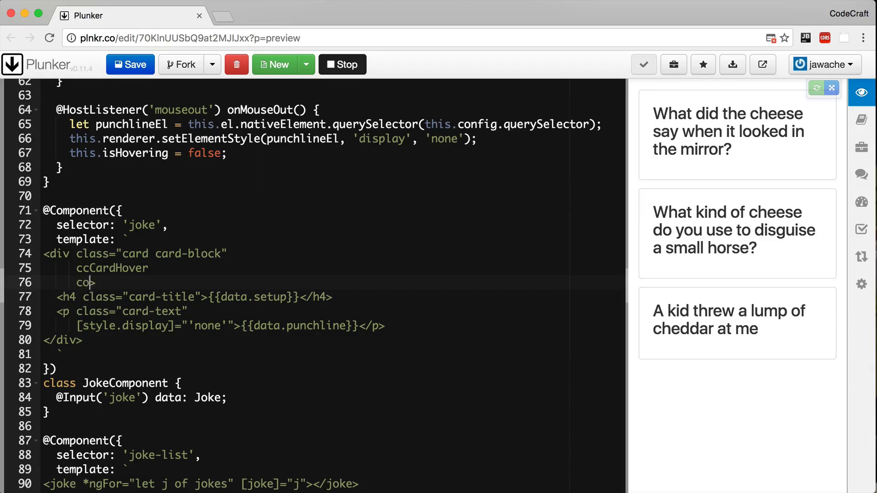
pyautogui.write('nfig]="')
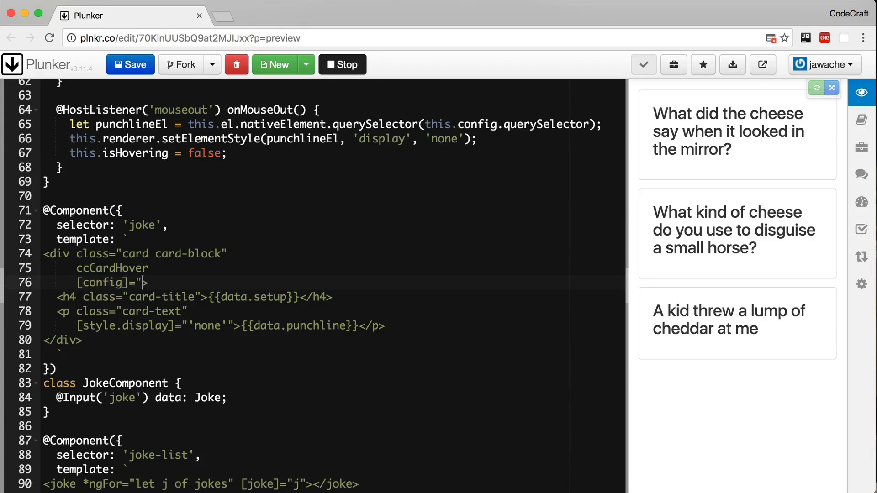
pyautogui.write('{q}')
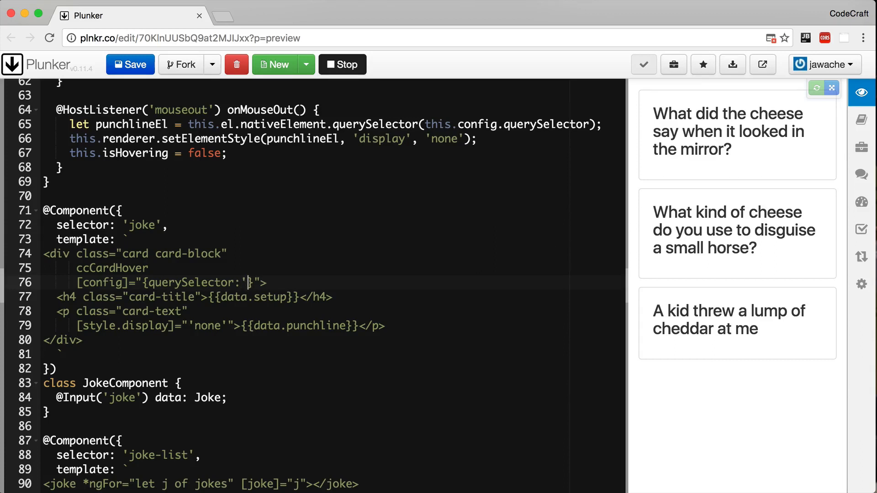
pyautogui.write('p')
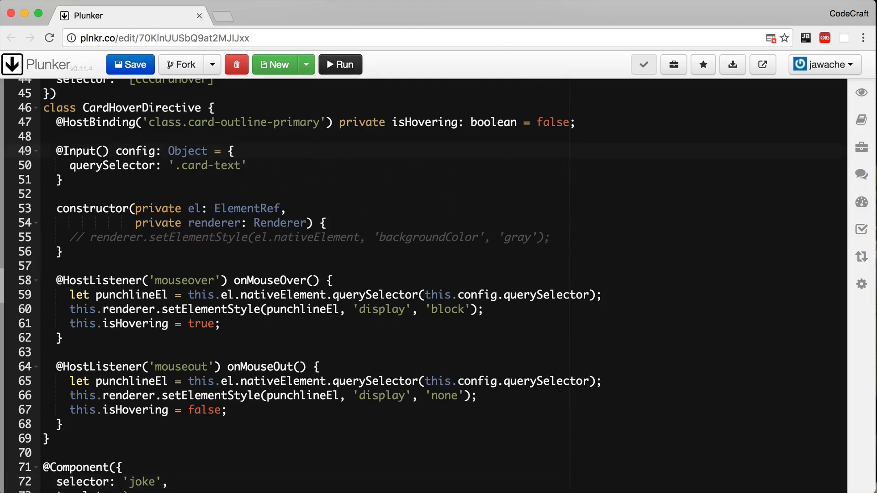
pyautogui.moveTo(340, 64)
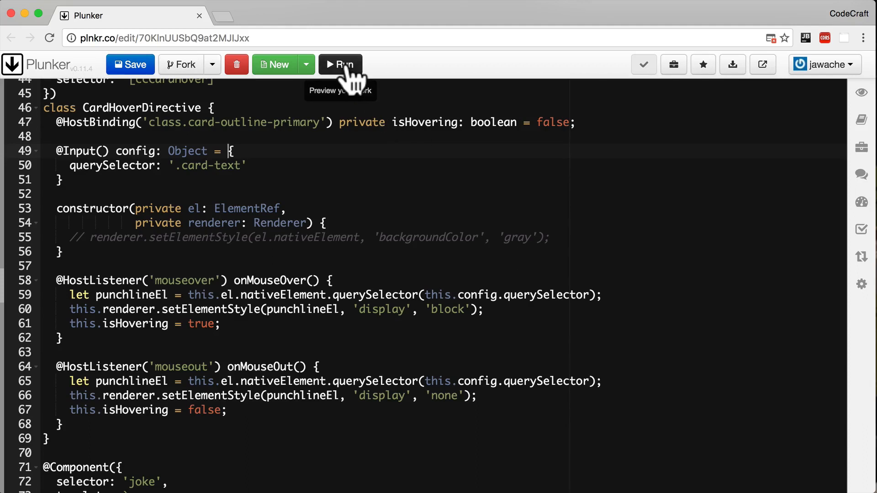
# Give config a default object with = and rerun the preview showing three joke cards.
pyautogui.click(340, 64)
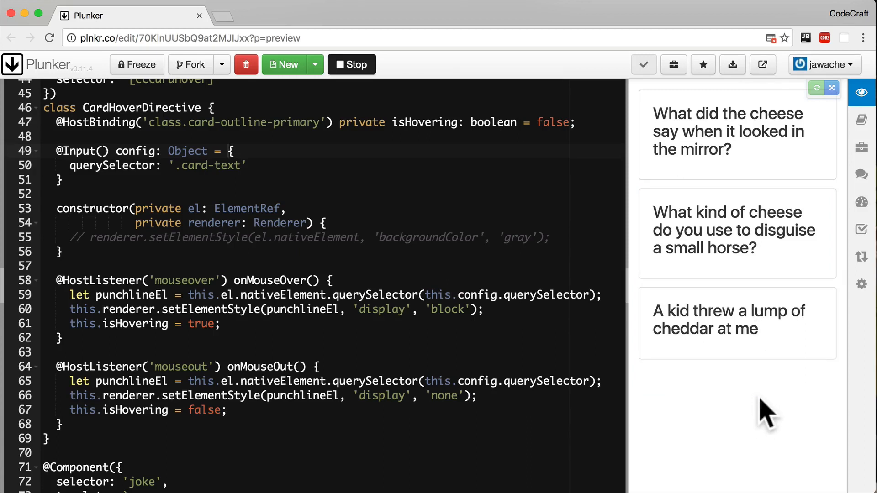
pyautogui.moveTo(759, 385)
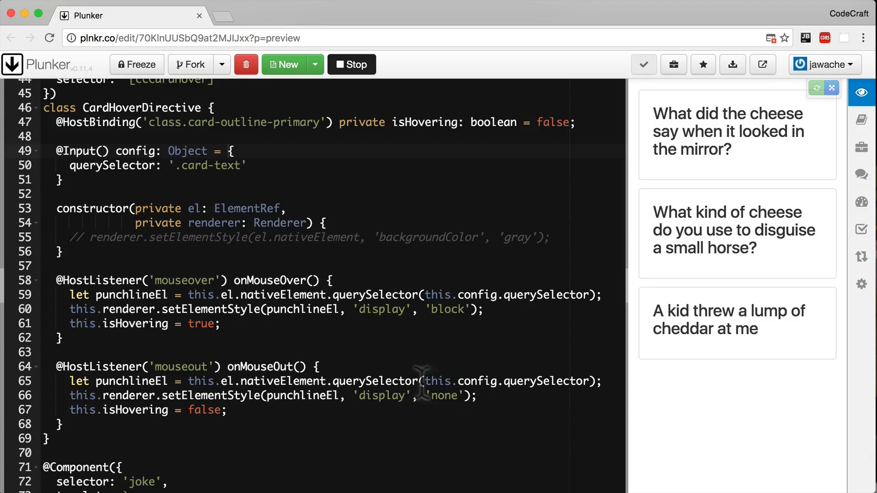
# Bind [ccCardHover]="{querySelector:'p'}" directly and delete the leftover [config] line.
pyautogui.scroll(-3)
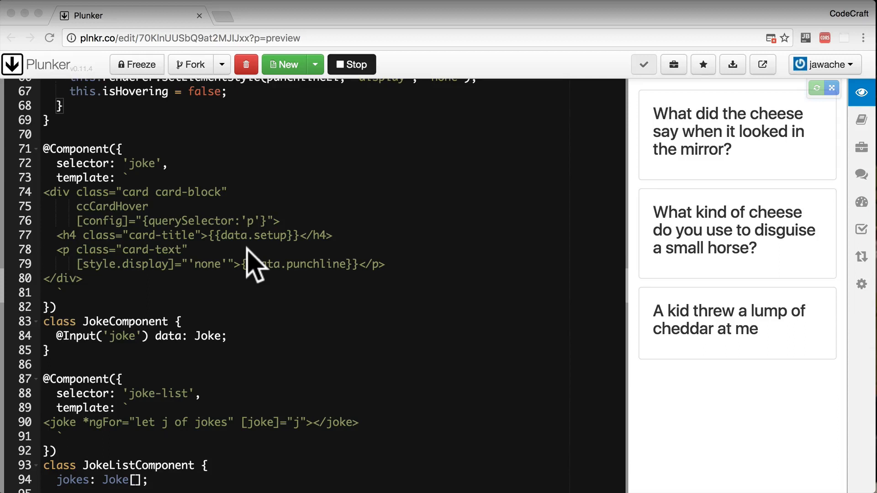
pyautogui.moveTo(90, 234)
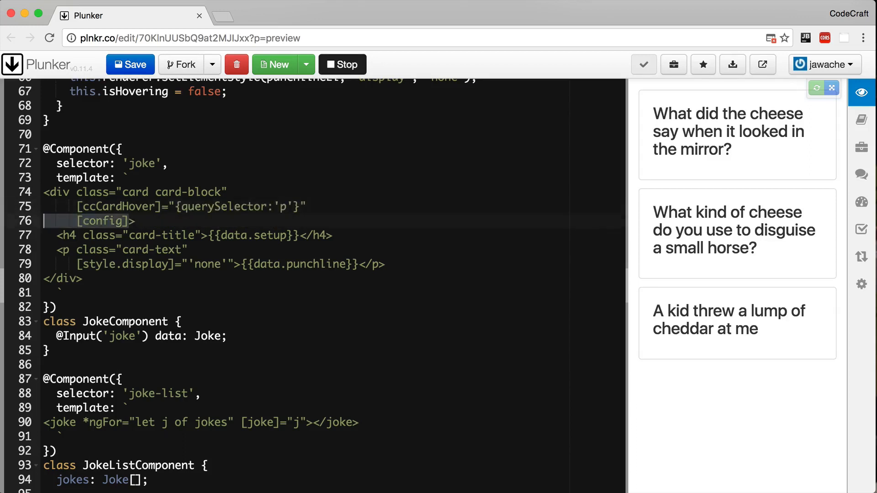
pyautogui.press('Backspace')
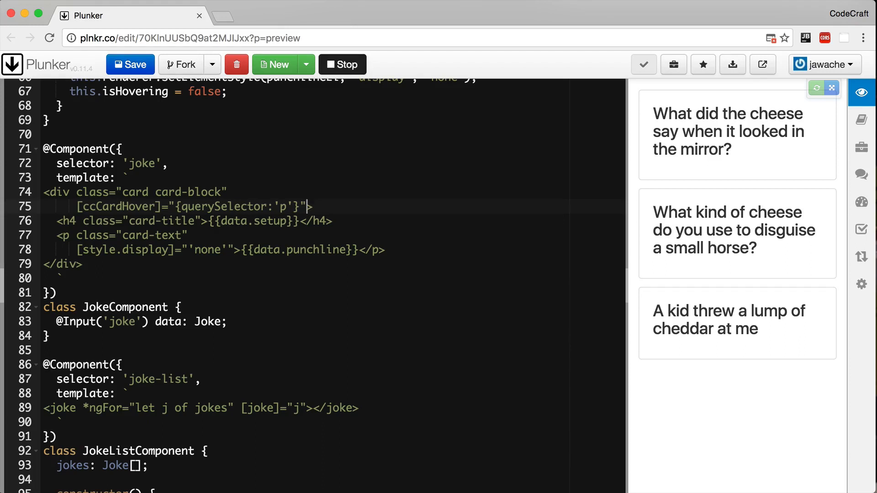
pyautogui.moveTo(108, 224)
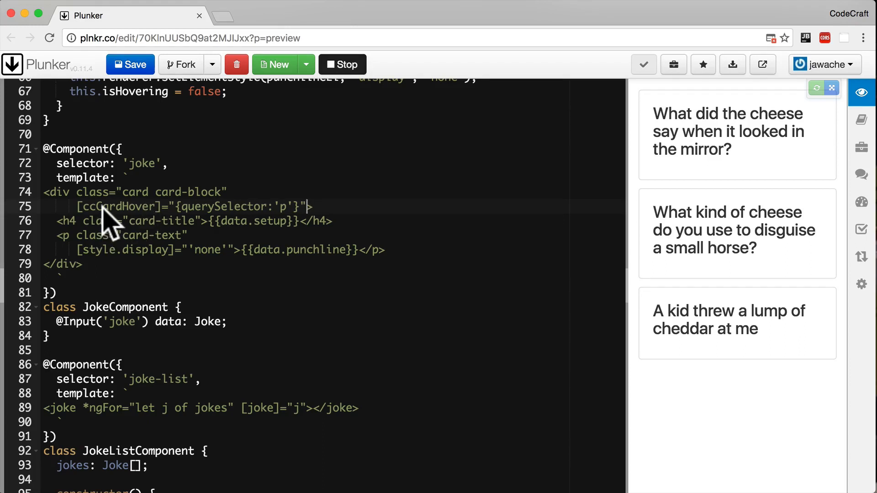
pyautogui.doubleClick(118, 207)
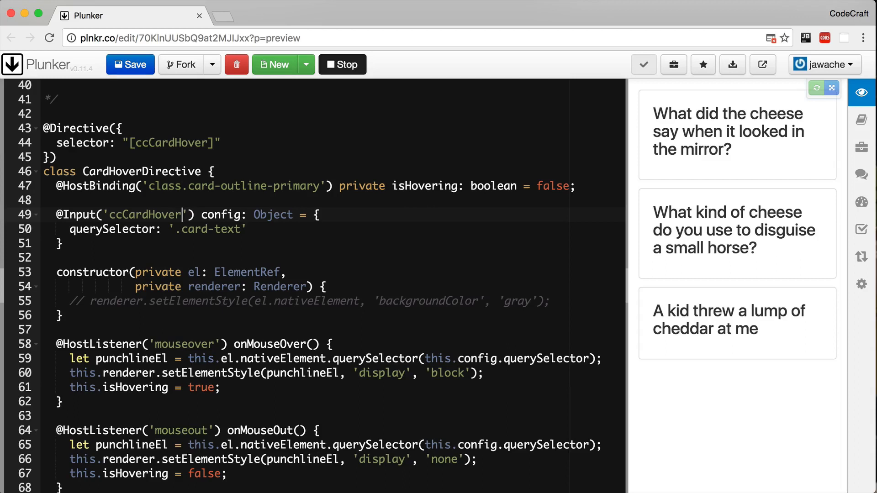
pyautogui.click(341, 64)
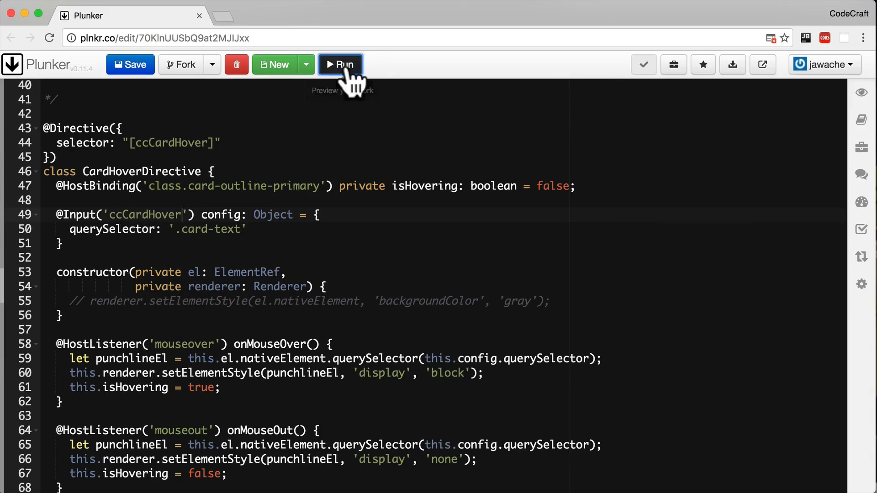
pyautogui.click(340, 64)
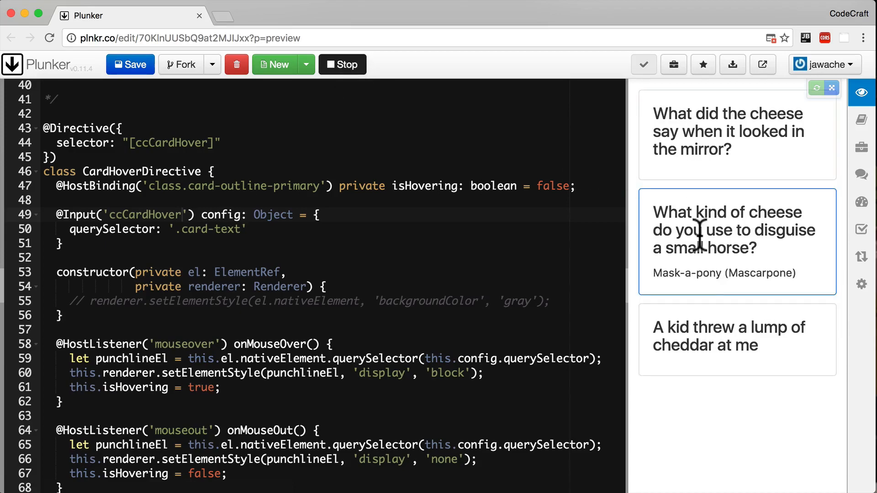
pyautogui.scroll(-3)
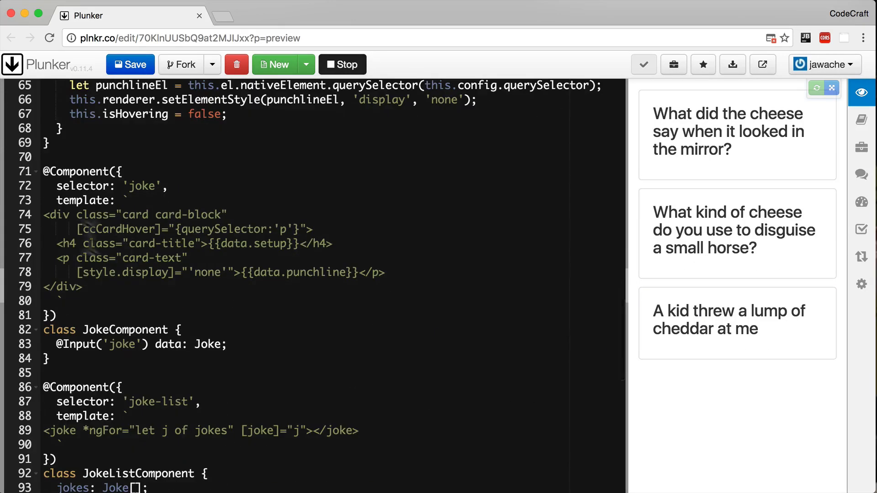